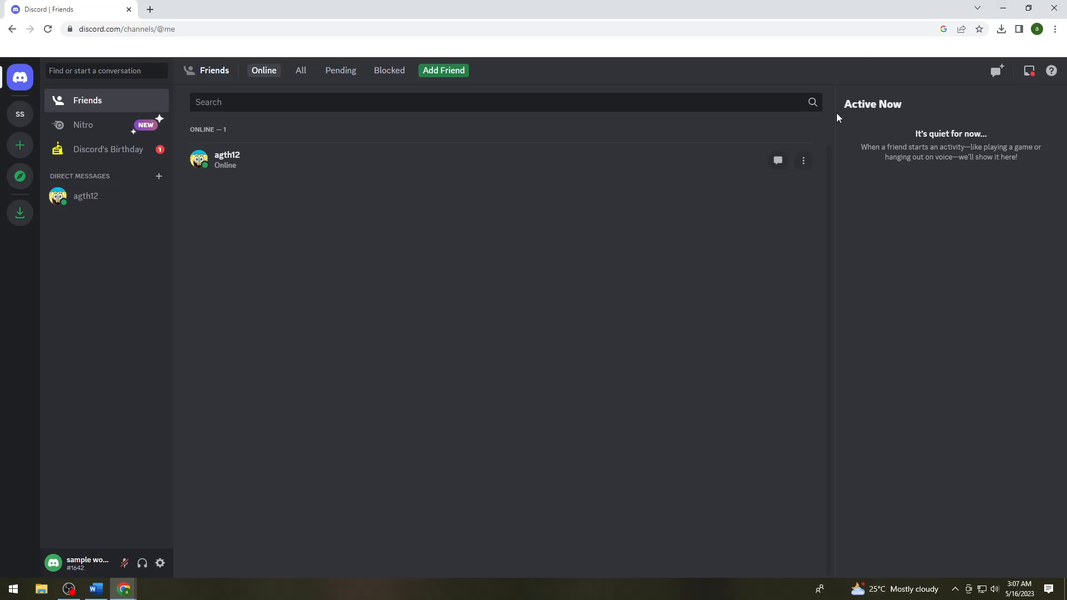
mouse_move(837, 109)
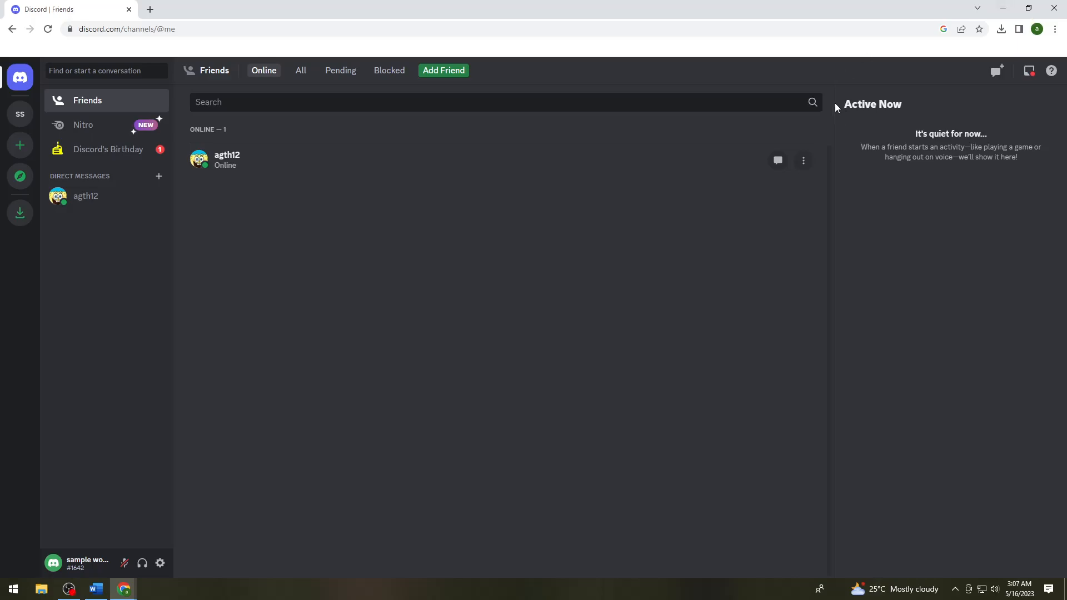
mouse_move(803, 161)
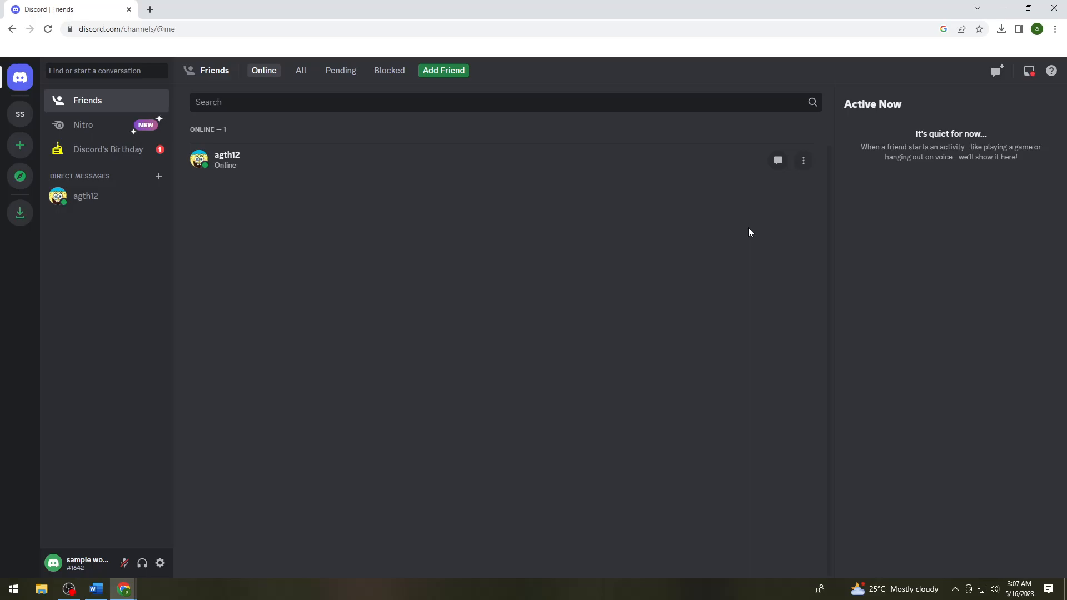
mouse_move(746, 55)
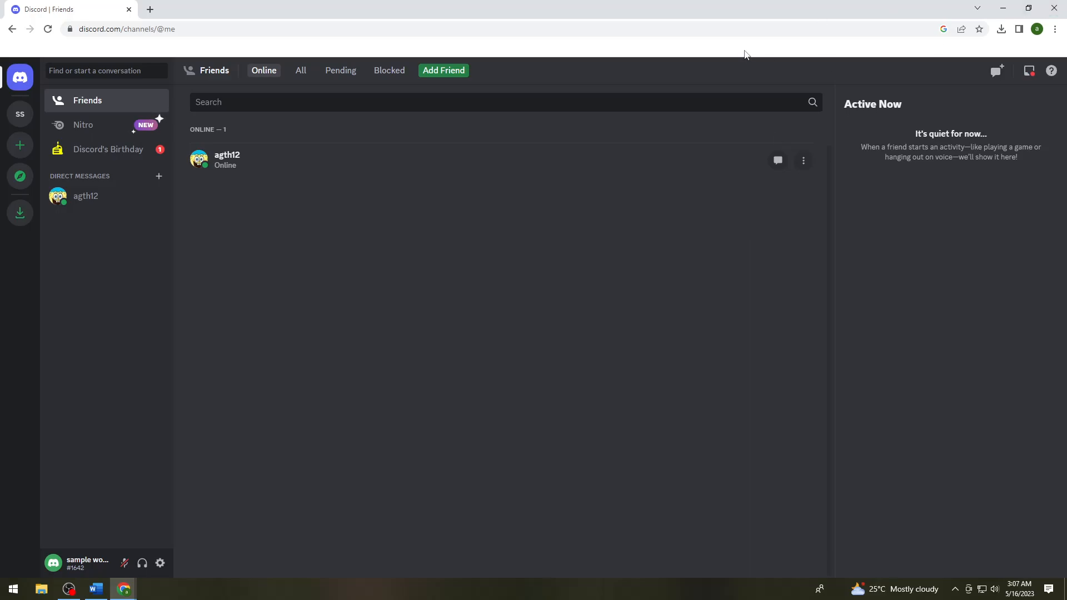
mouse_move(284, 42)
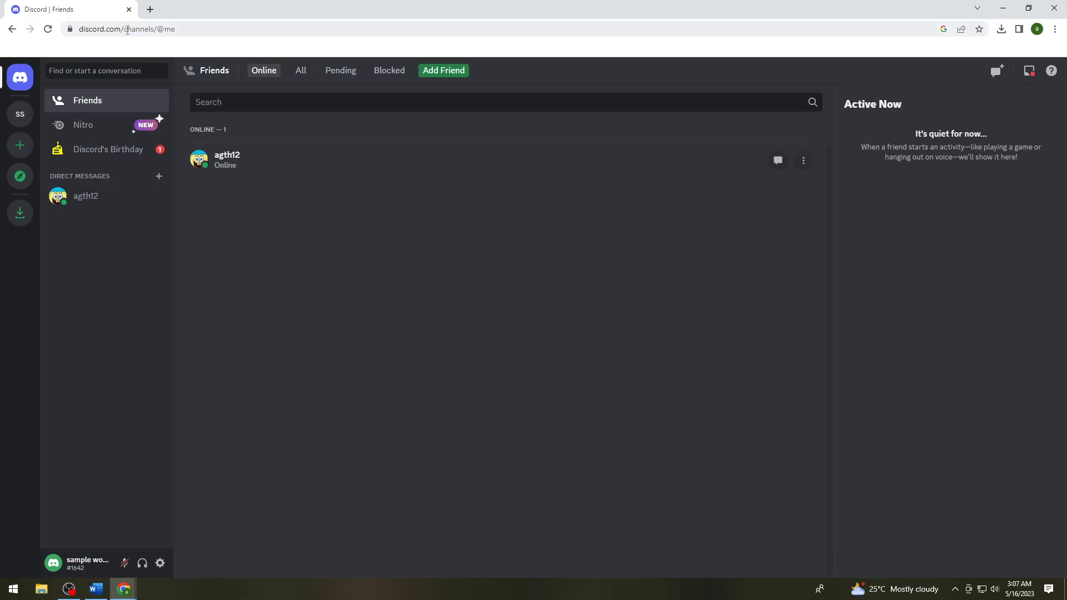
In a new tab, go to Chrome Settings and its Privacy and security section
click(149, 9)
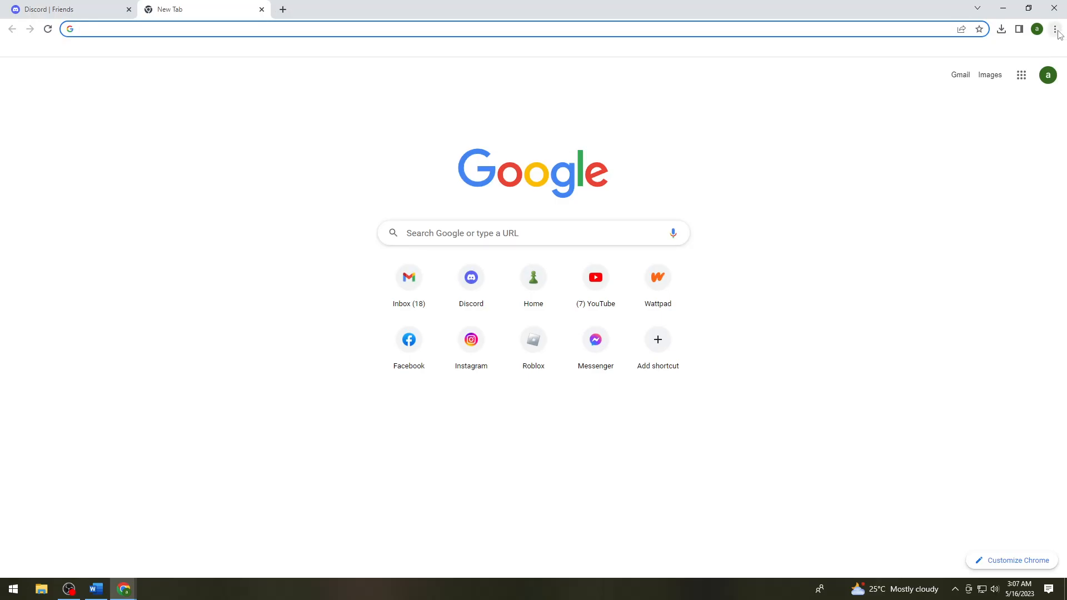
click(1055, 29)
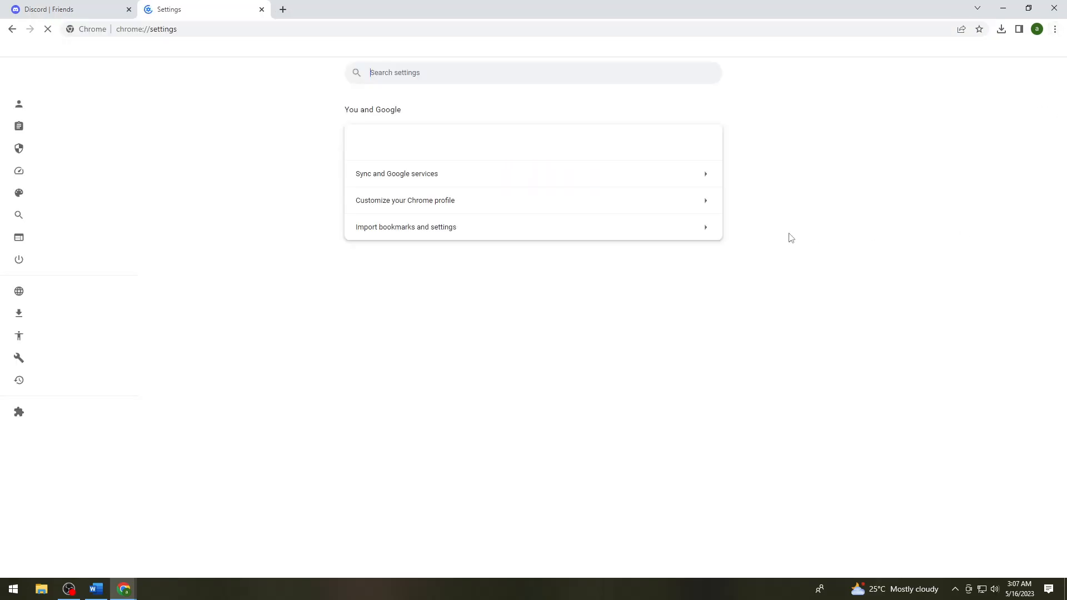
click(70, 148)
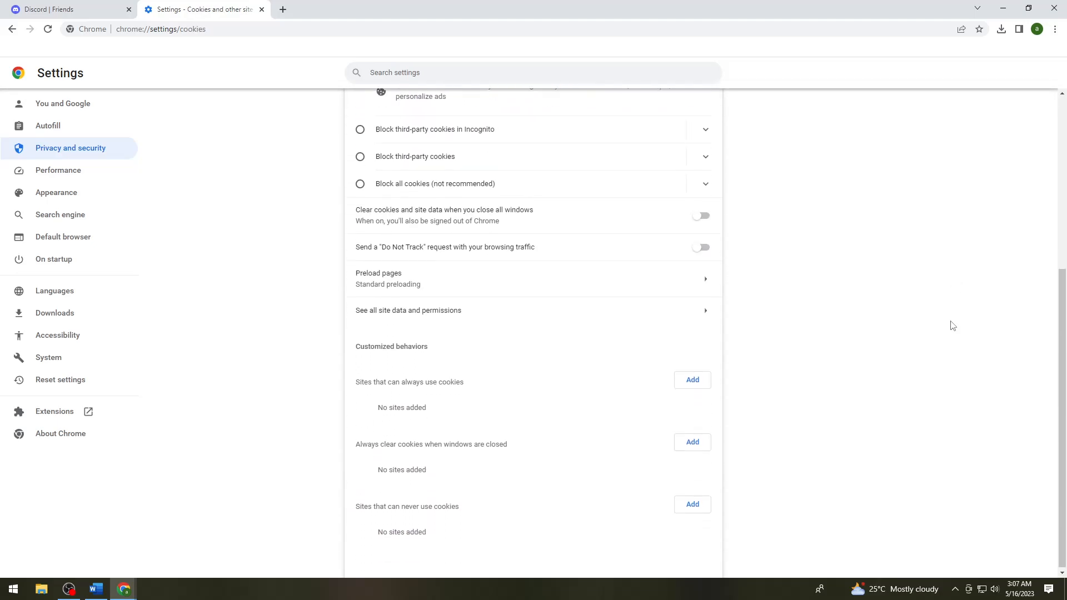
mouse_move(399, 321)
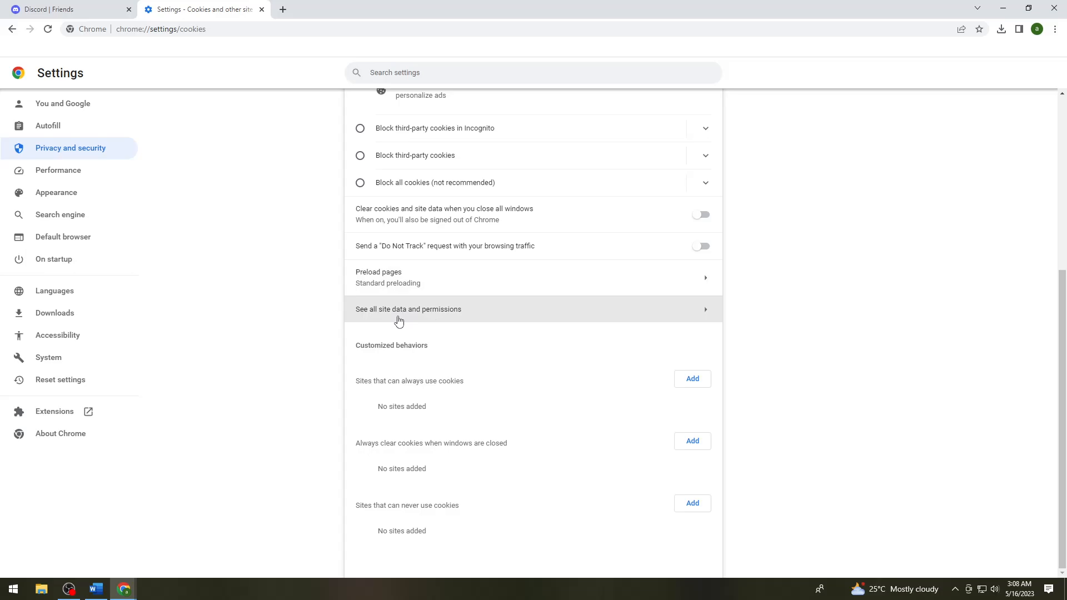
mouse_move(424, 320)
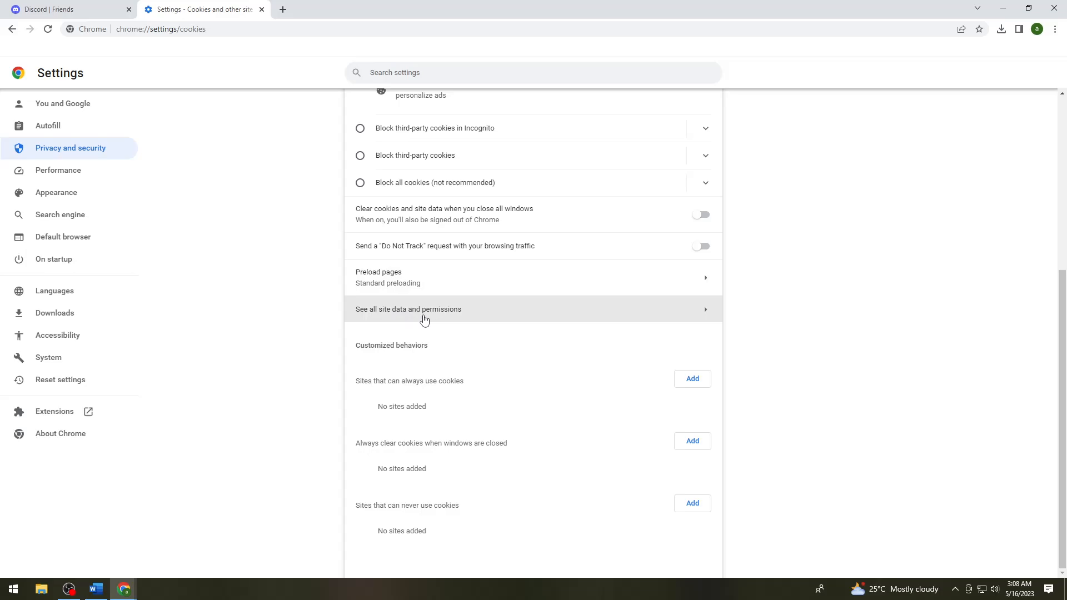
Show stored data and permissions for all sites
click(408, 309)
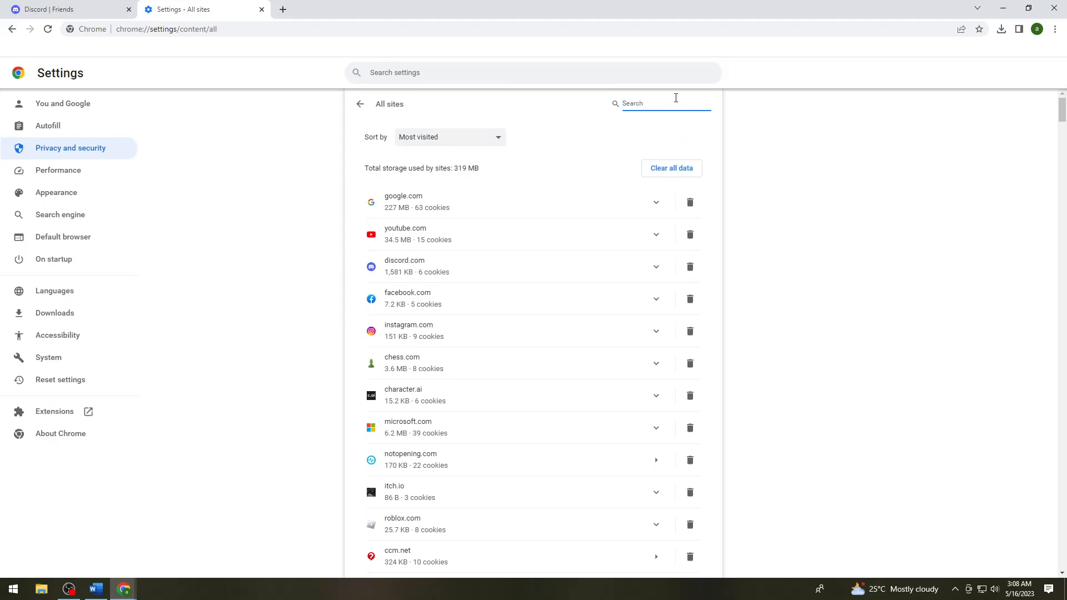
mouse_move(986, 270)
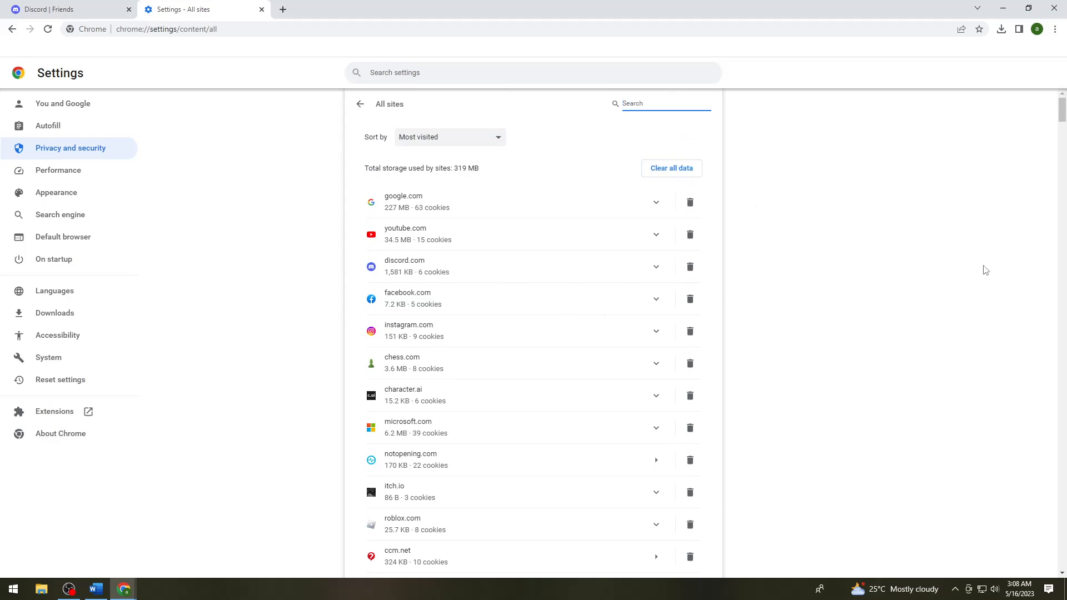
mouse_move(689, 266)
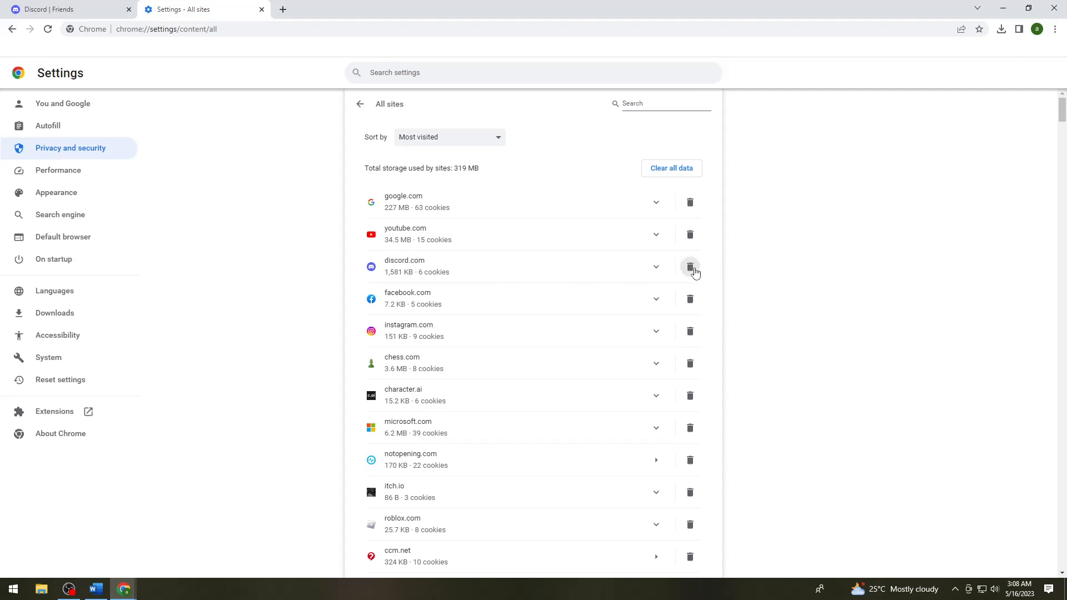
mouse_move(264, 243)
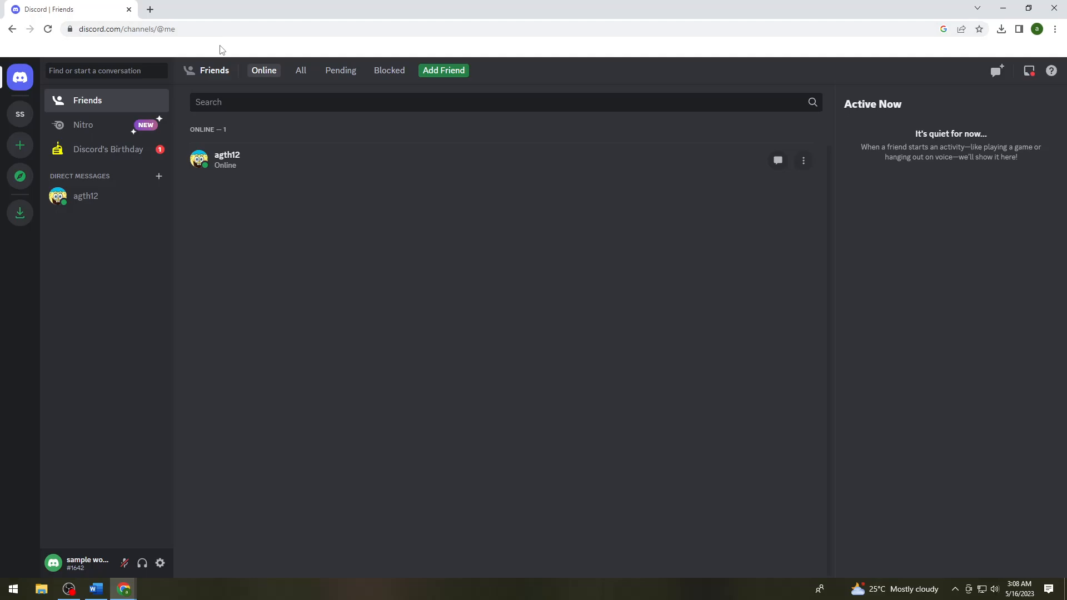
mouse_move(224, 56)
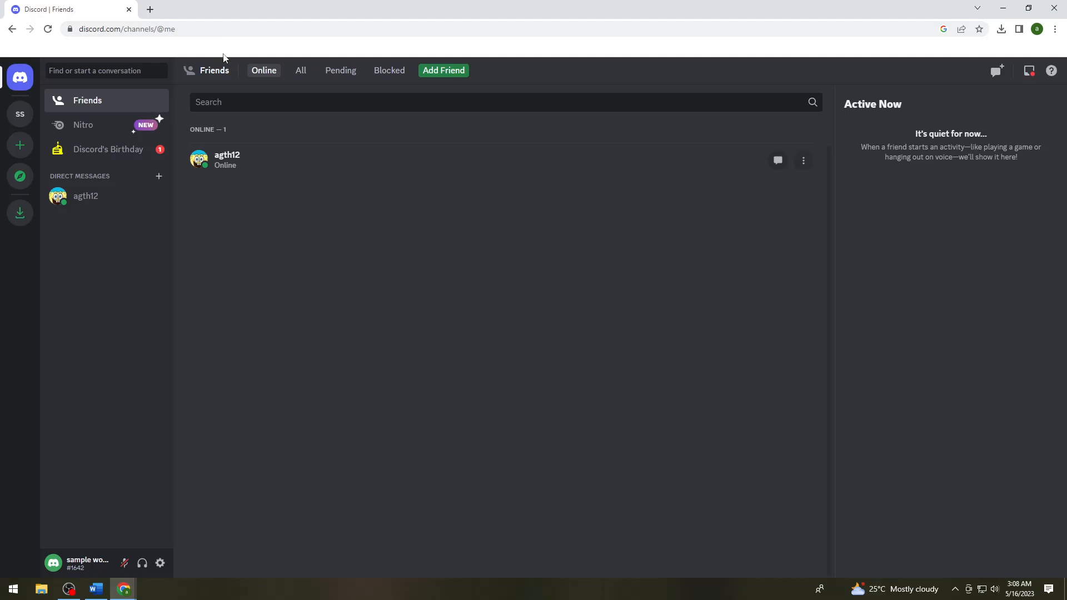
mouse_move(219, 56)
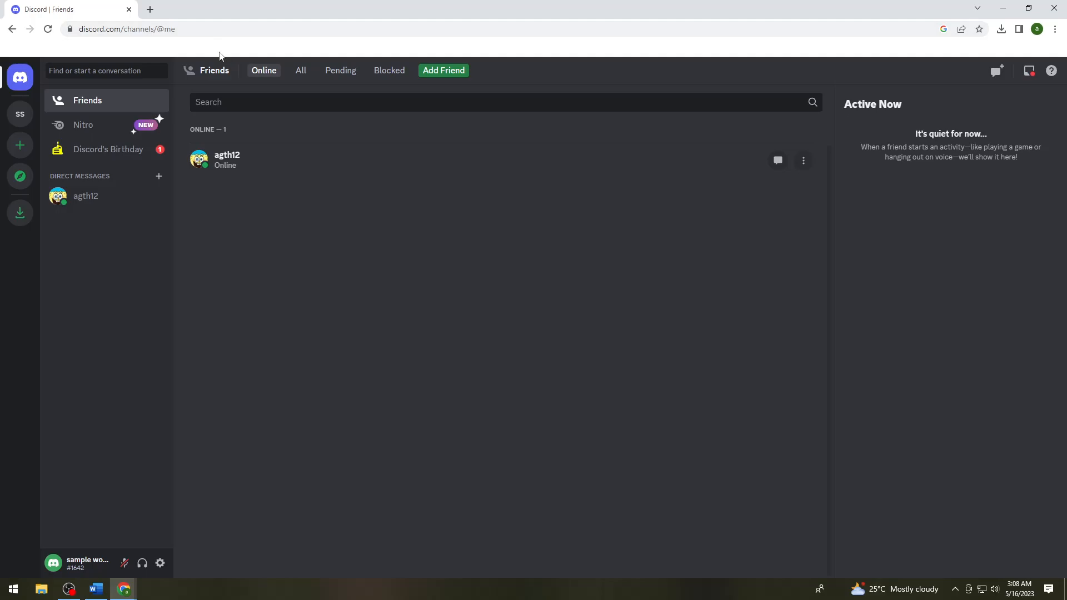
mouse_move(737, 78)
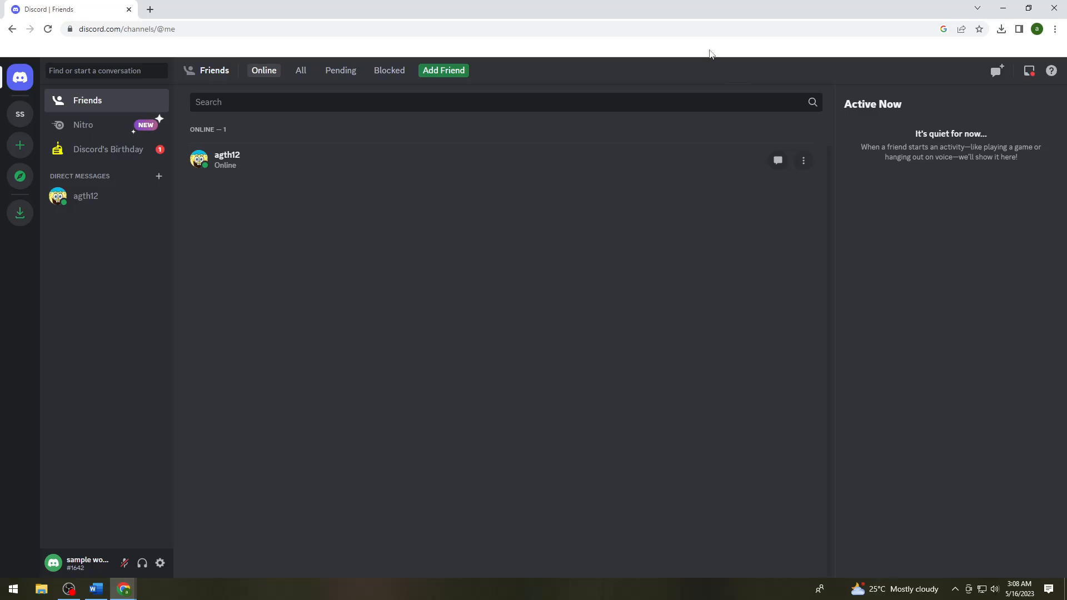
mouse_move(700, 48)
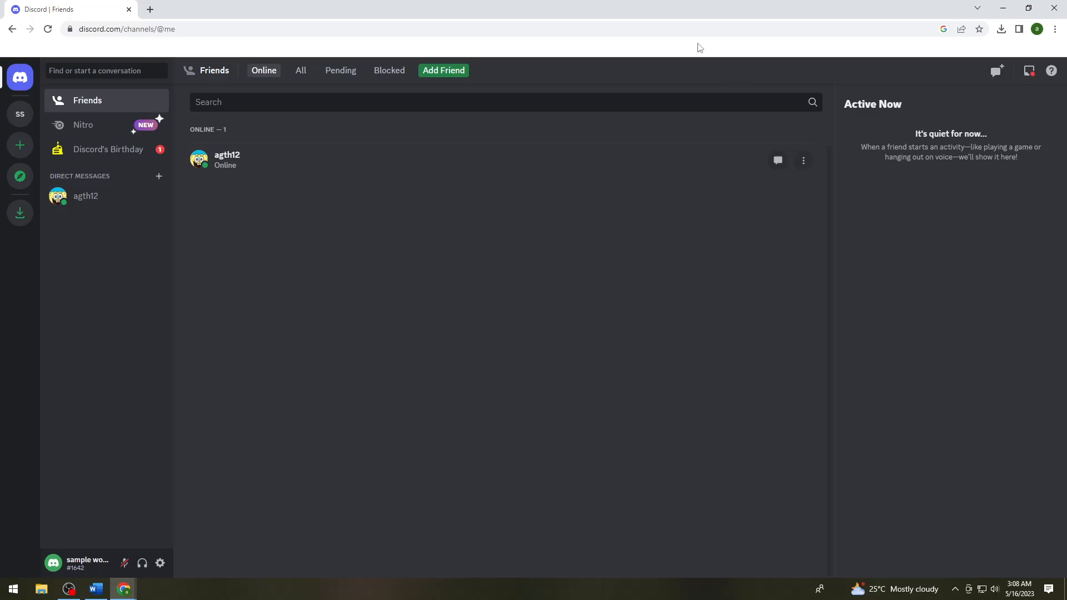
mouse_move(739, 41)
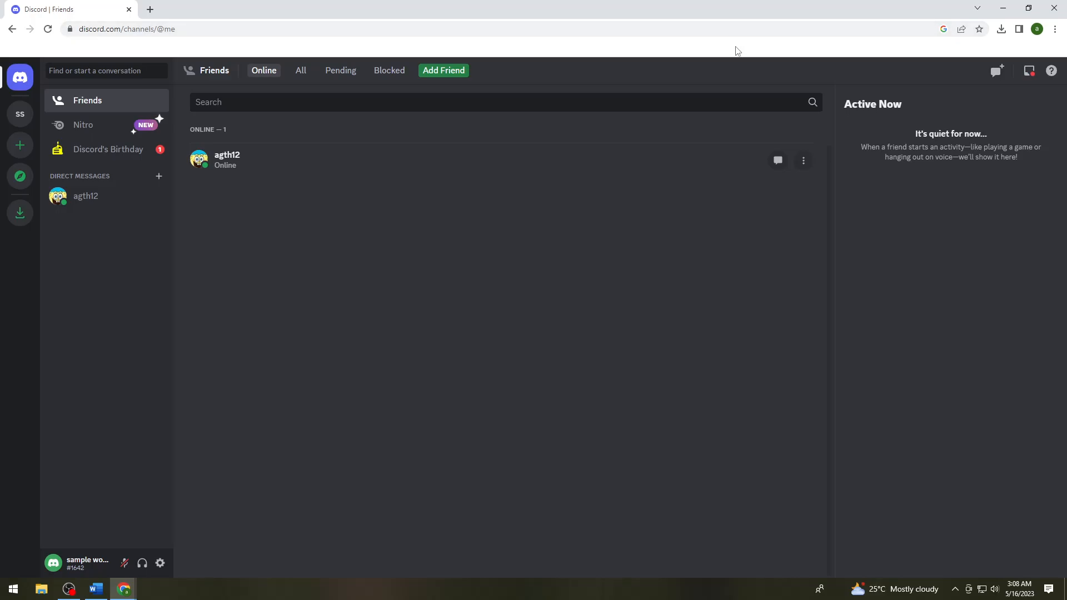
mouse_move(699, 57)
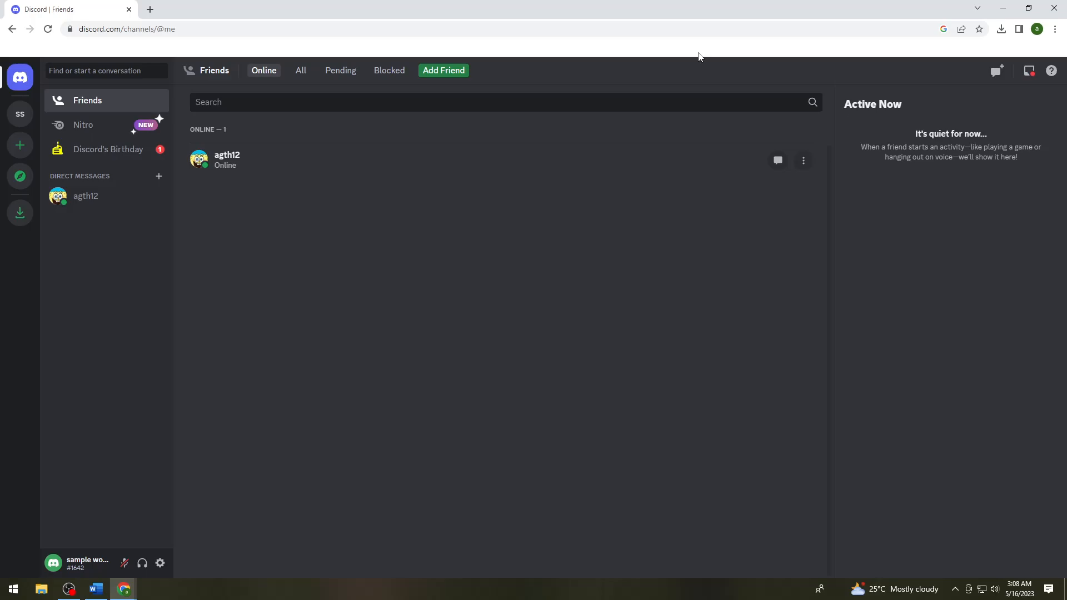
mouse_move(6, 532)
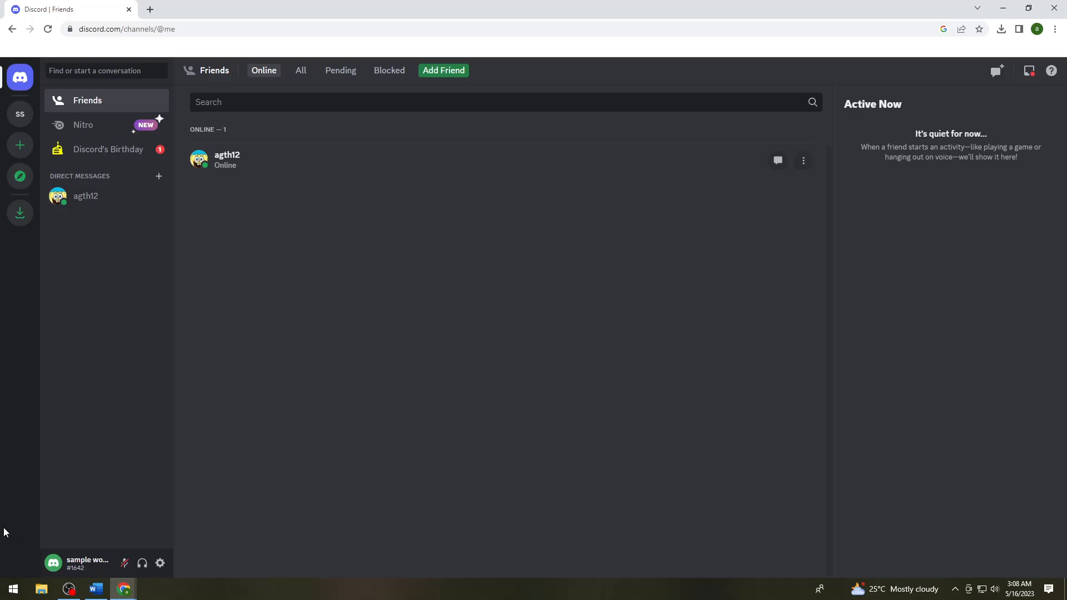
mouse_move(276, 391)
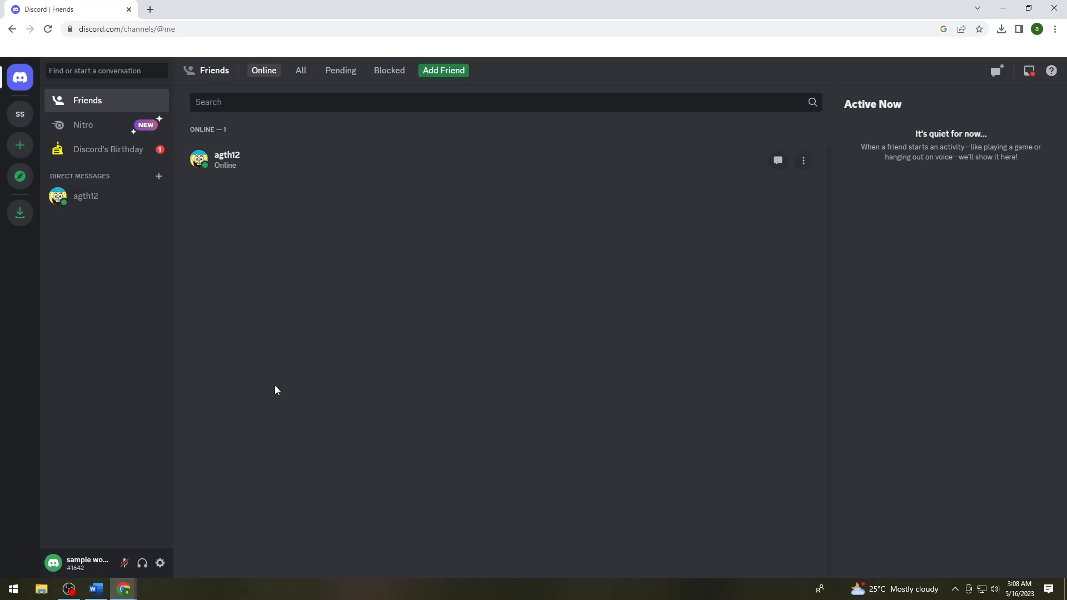
mouse_move(333, 52)
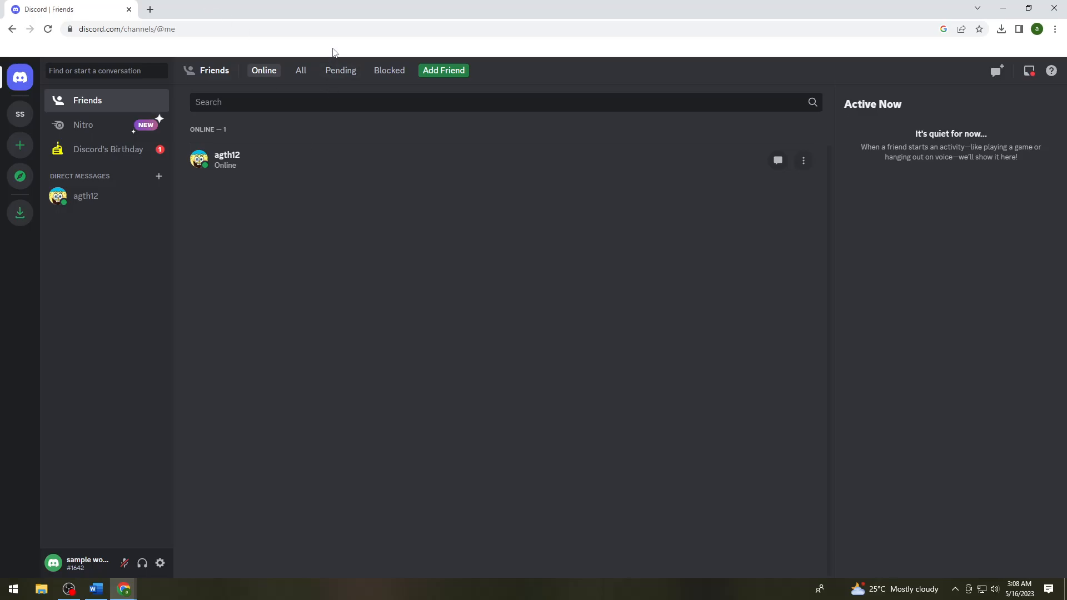
mouse_move(175, 55)
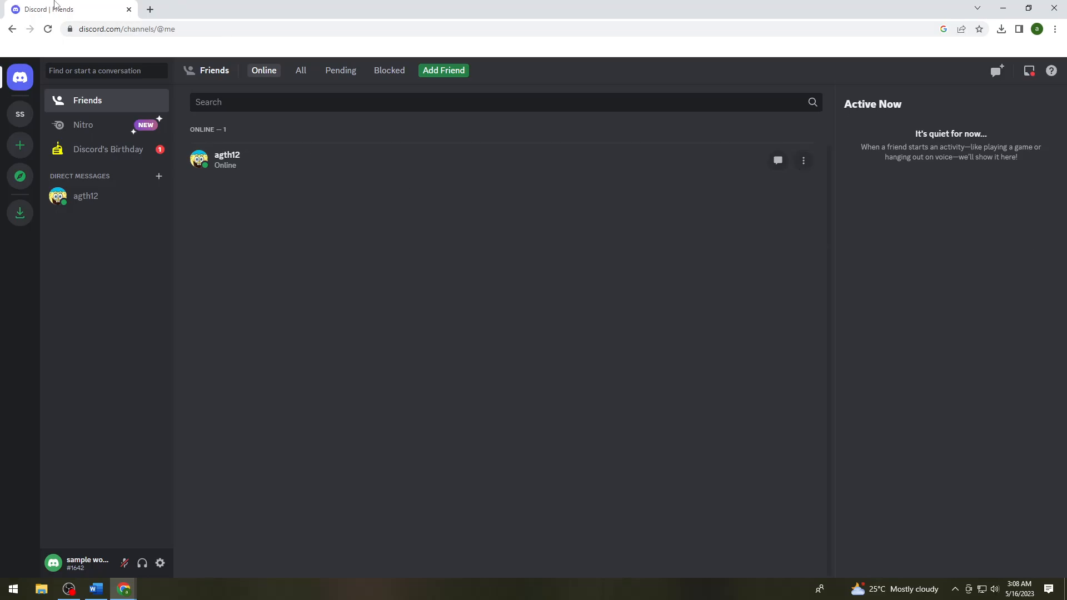
mouse_move(169, 51)
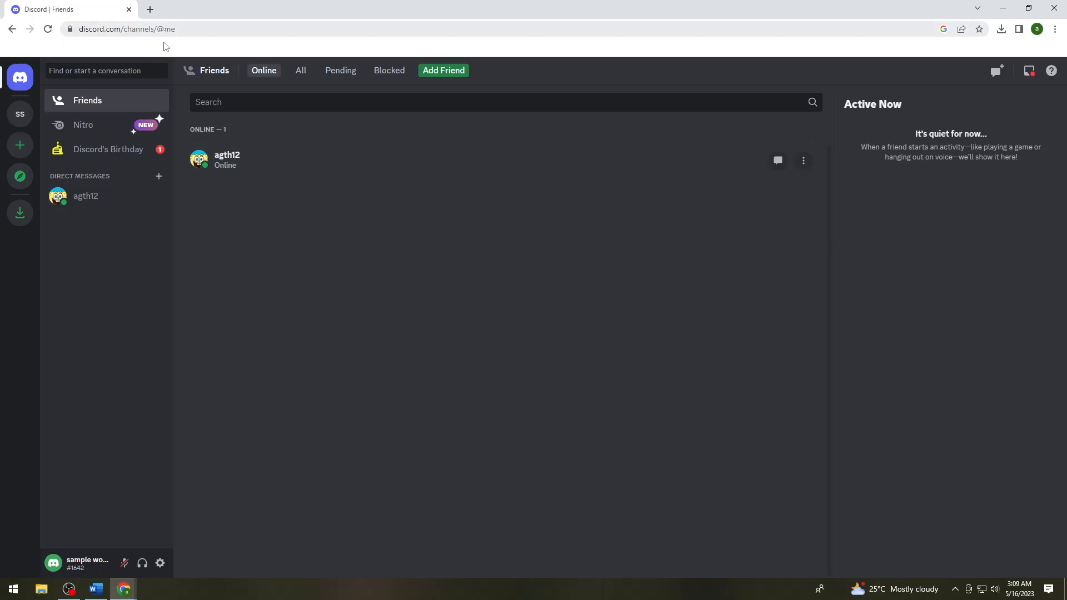
In a new tab, enter 'status.discord' in the address bar to load discordstatus.com
click(149, 9)
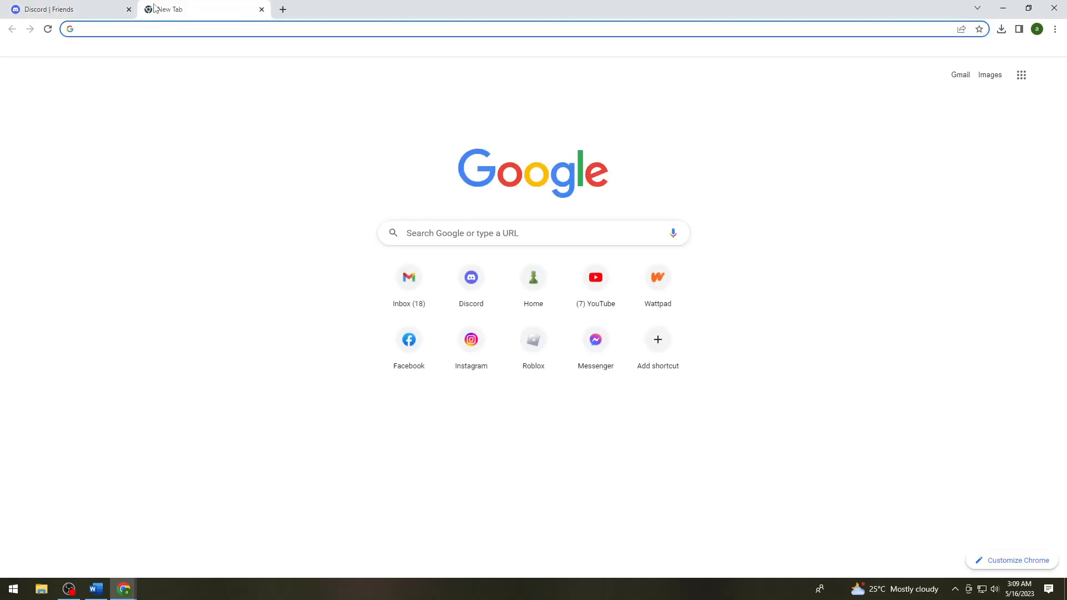
text(status.epicgames.com)
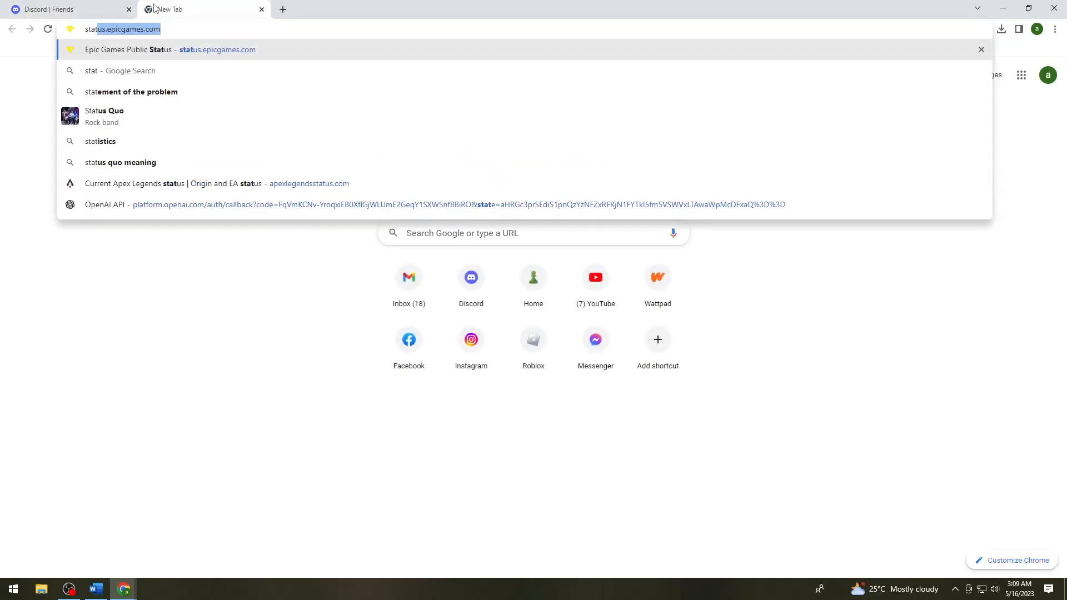
text(status.disc)
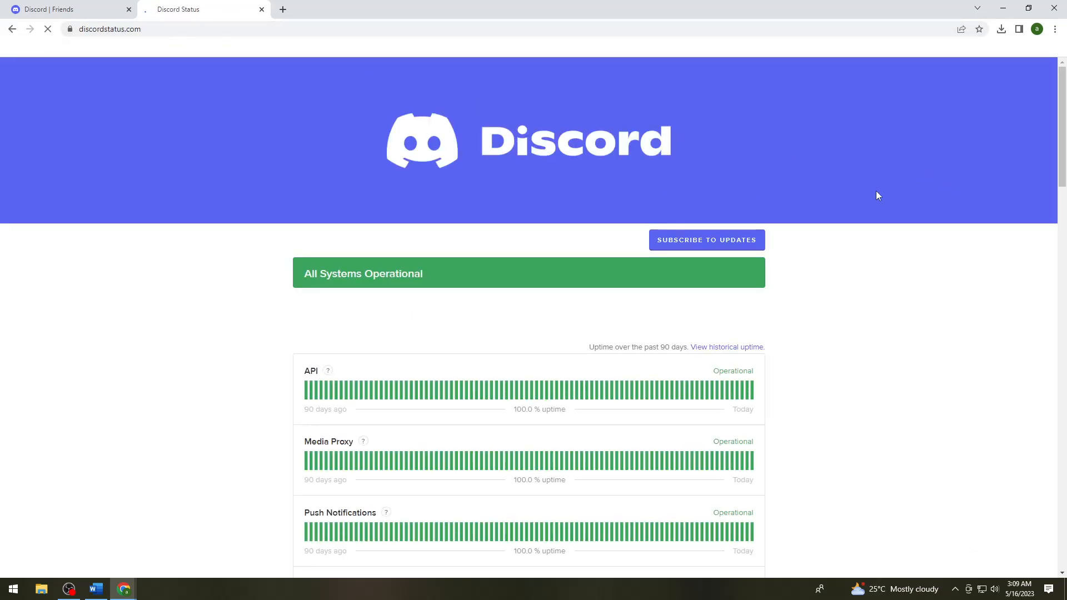
scroll(down, 3)
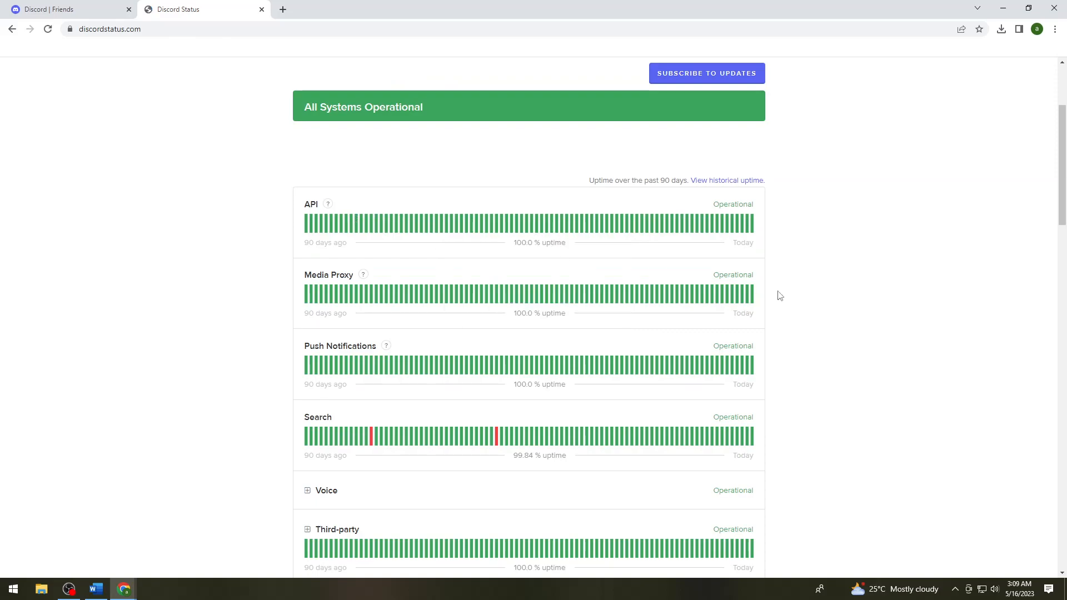
mouse_move(900, 218)
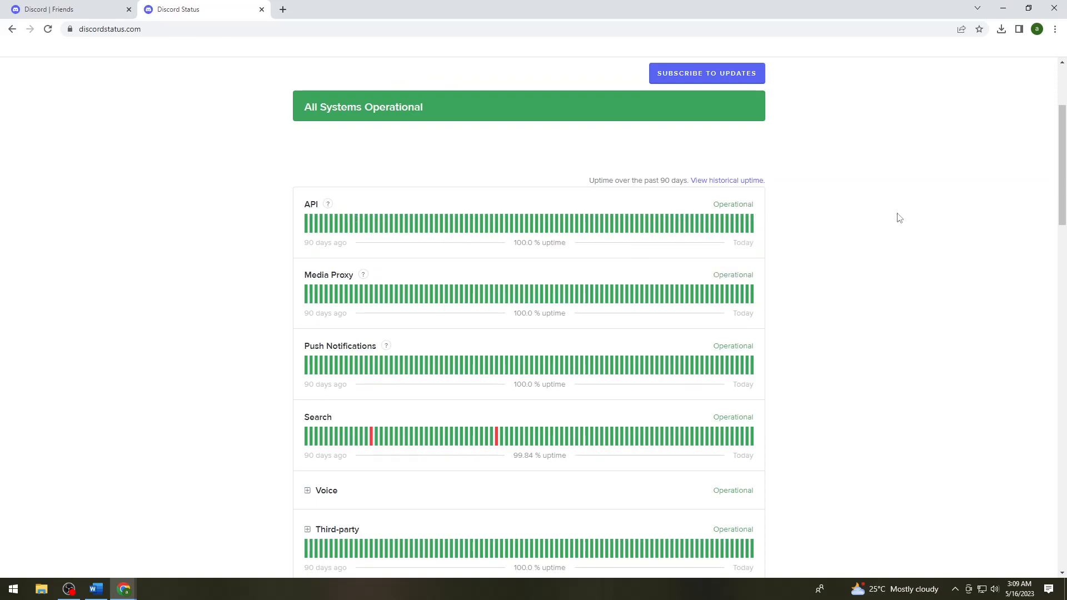
mouse_move(900, 230)
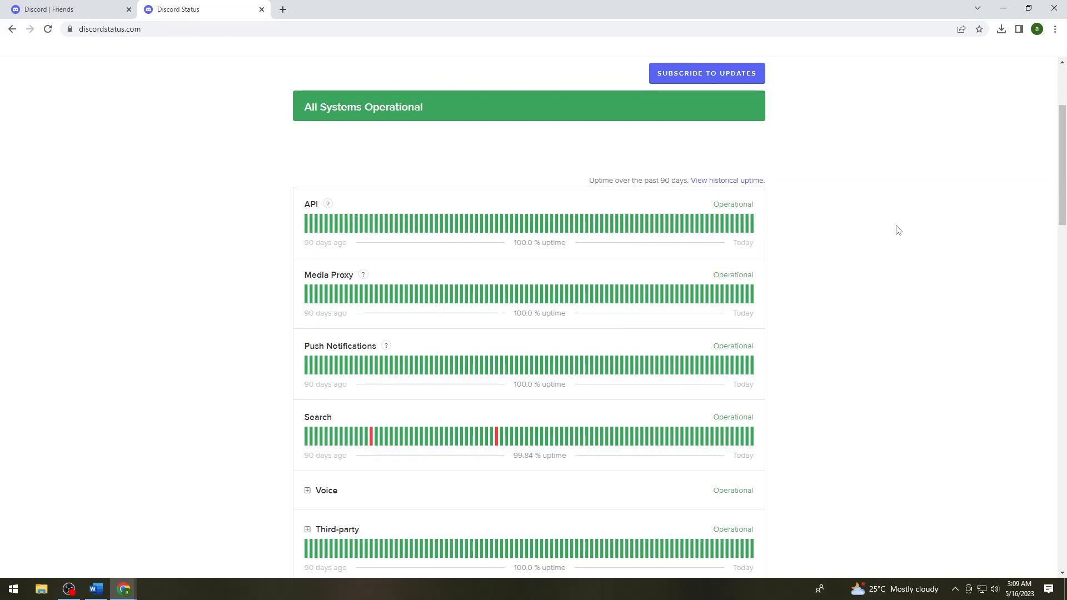
scroll(down, 3)
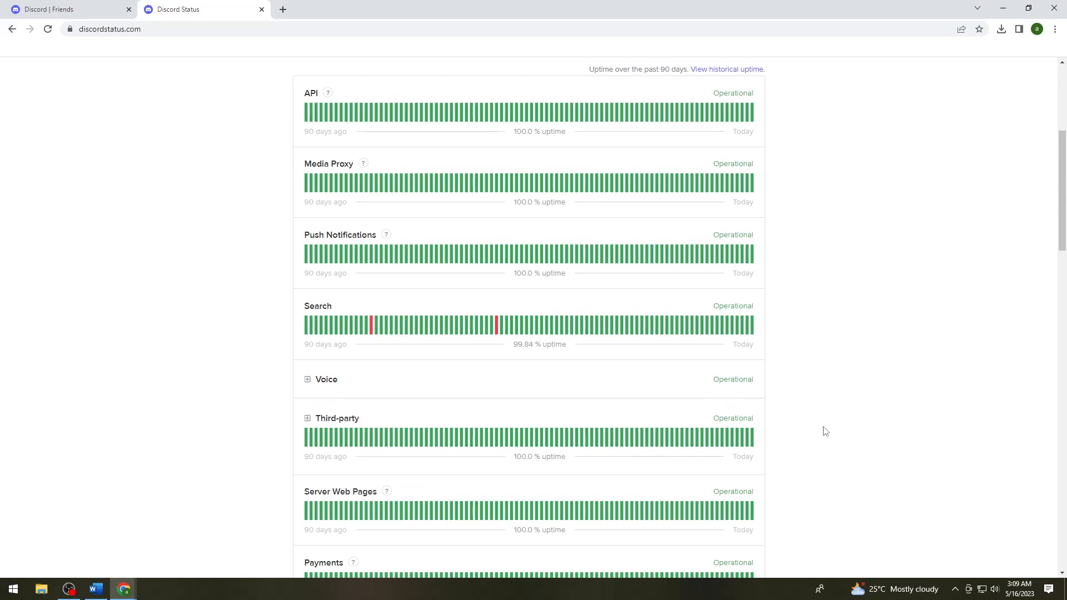
scroll(down, 3)
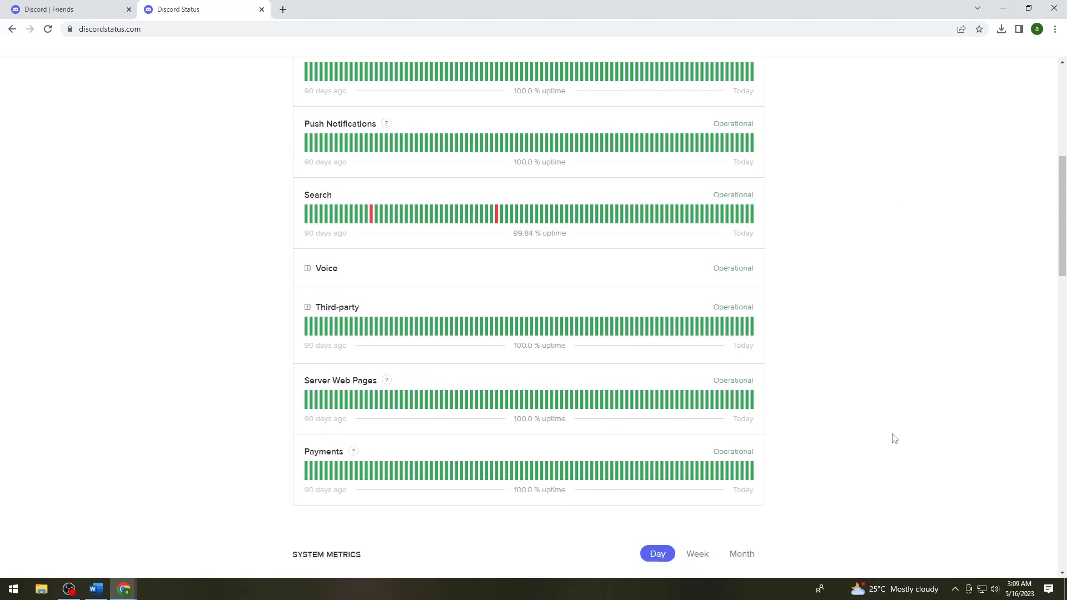
click(48, 28)
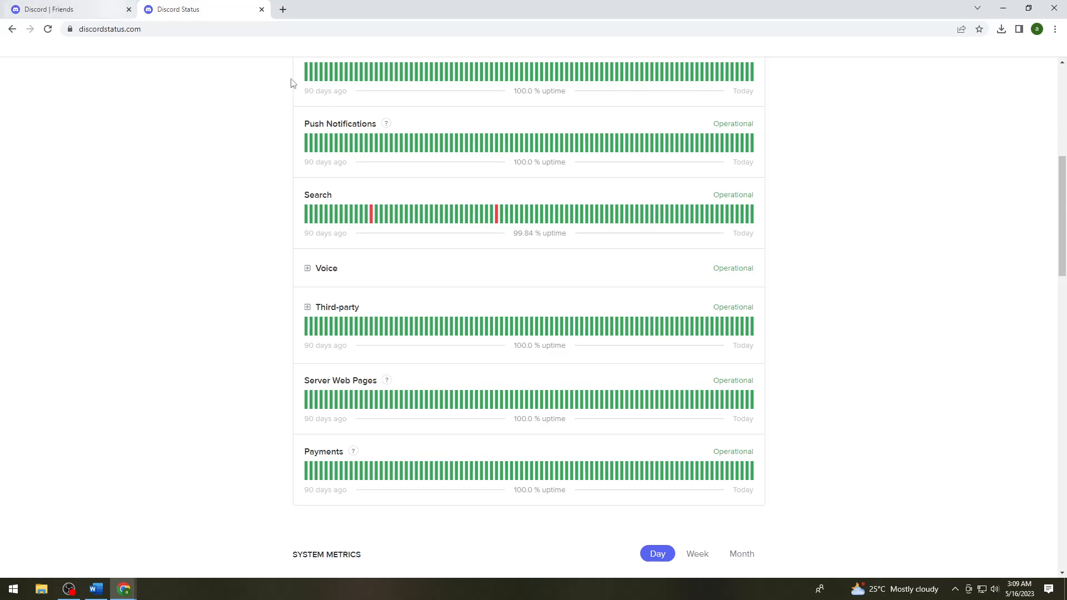
mouse_move(907, 260)
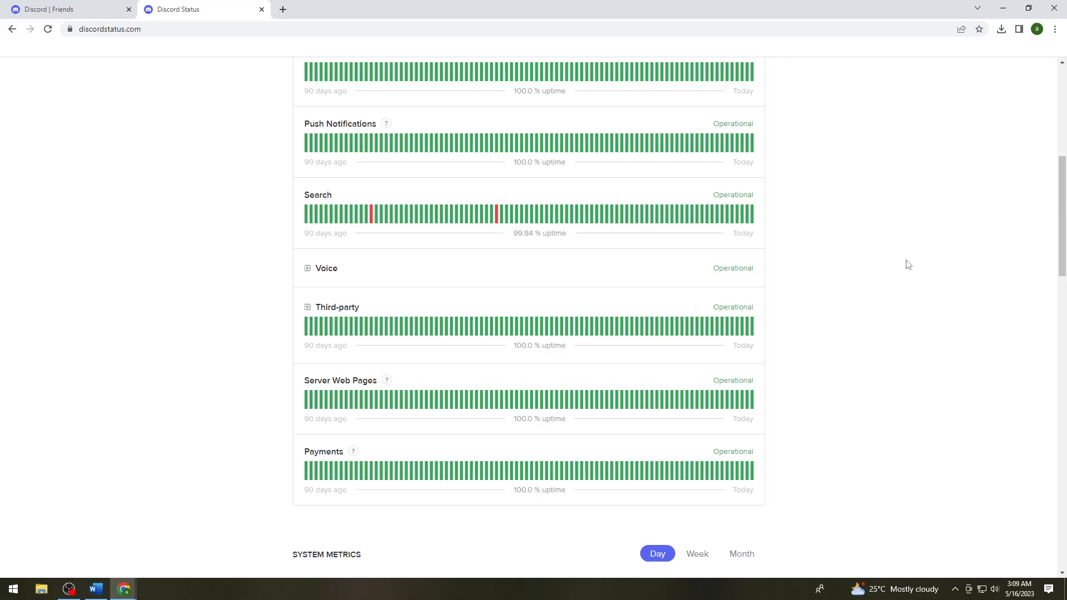
mouse_move(916, 267)
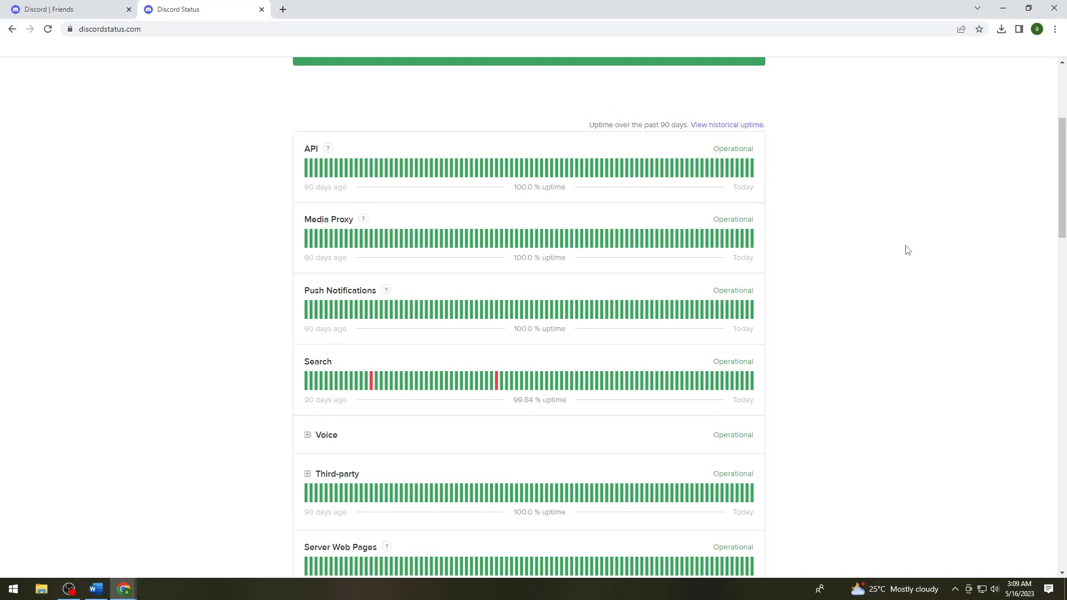
mouse_move(744, 276)
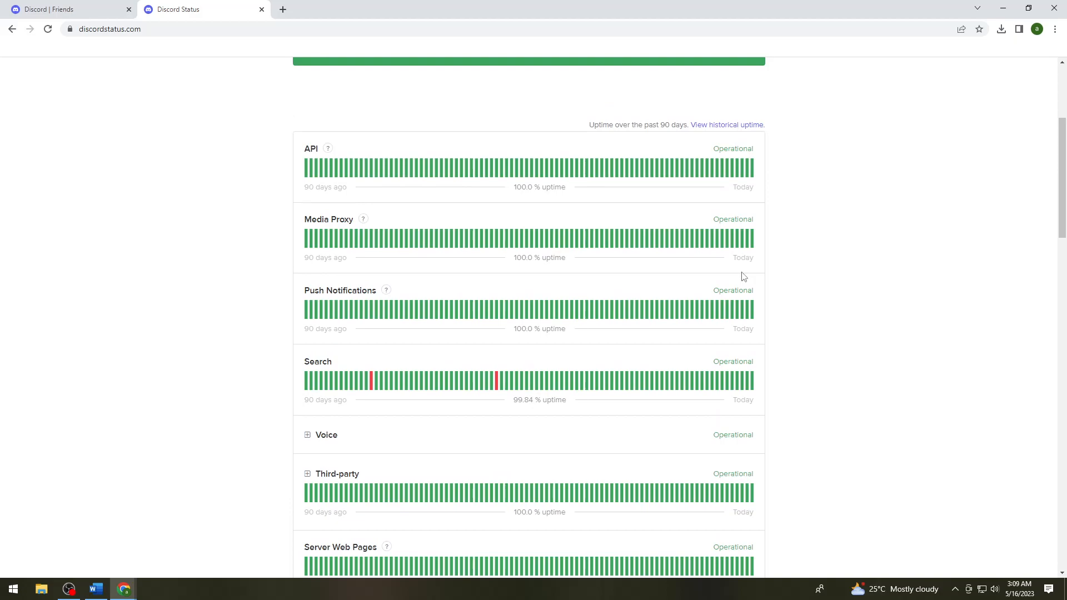
scroll(up, 3)
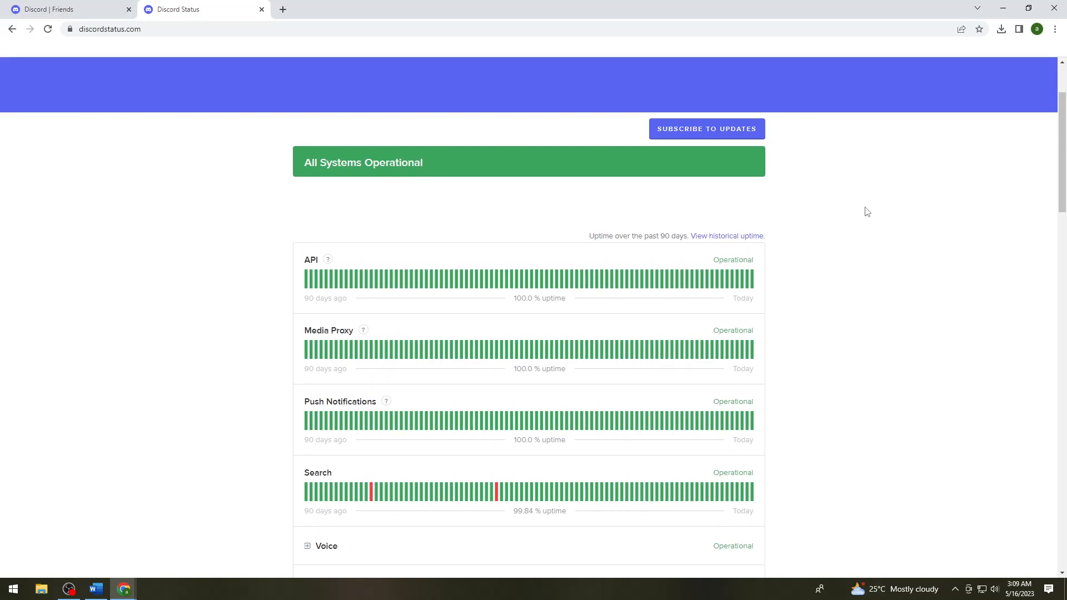
mouse_move(887, 240)
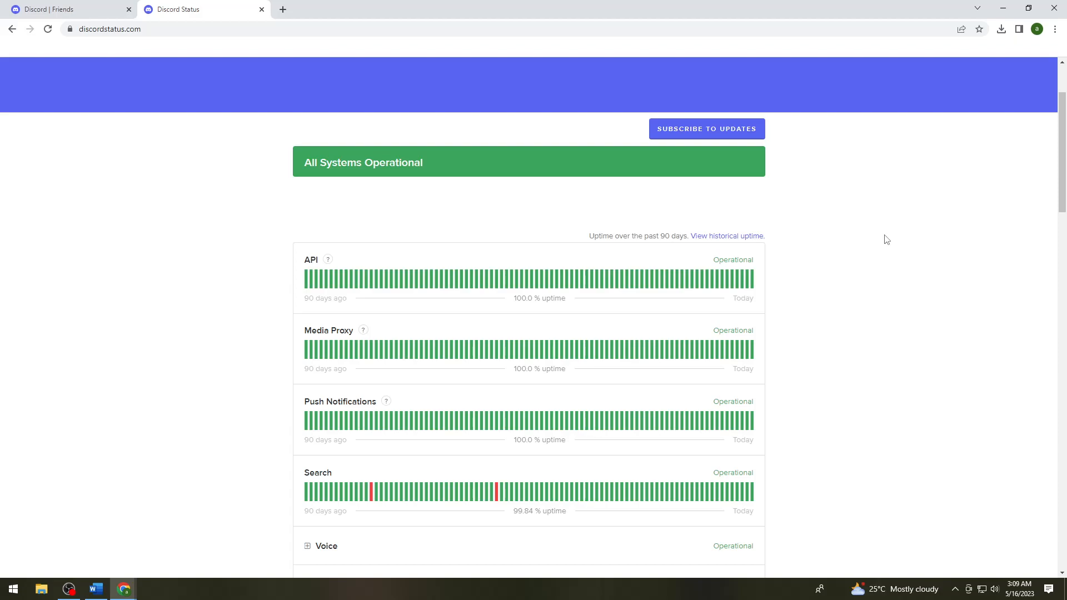
mouse_move(911, 202)
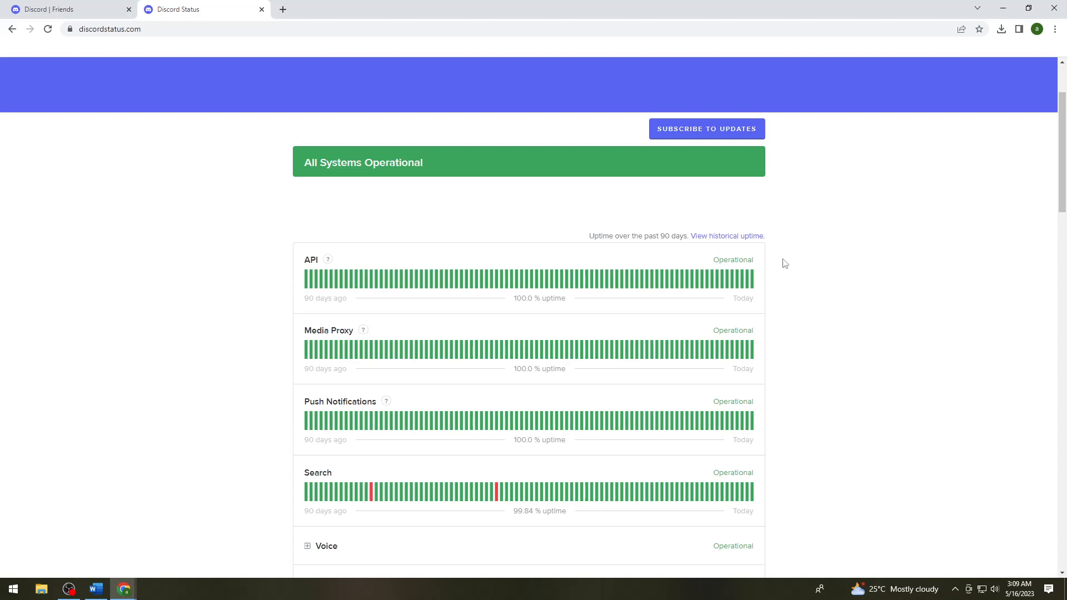
mouse_move(833, 282)
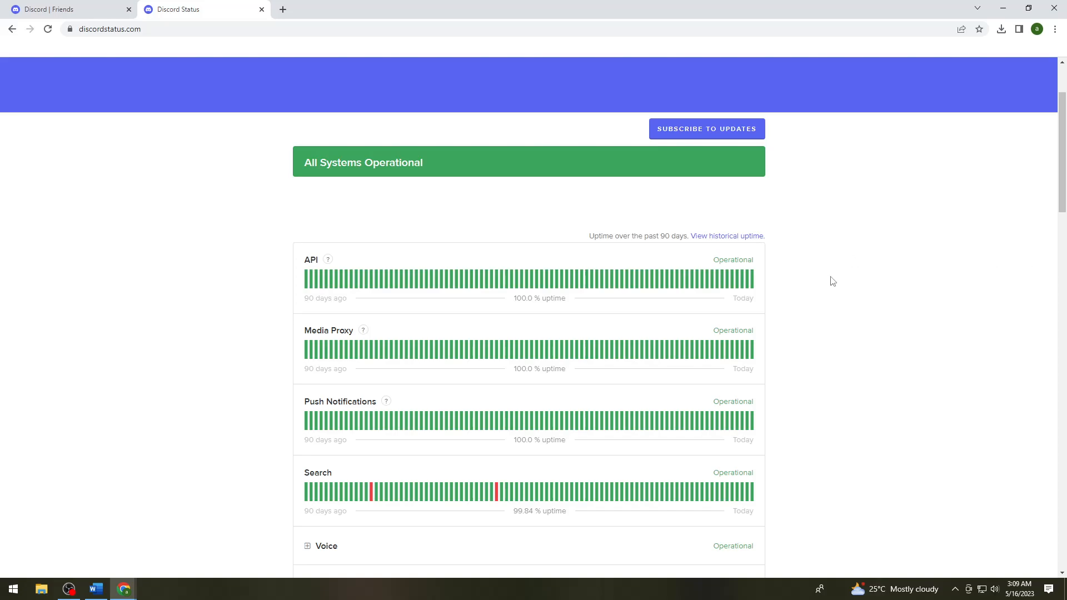
click(61, 9)
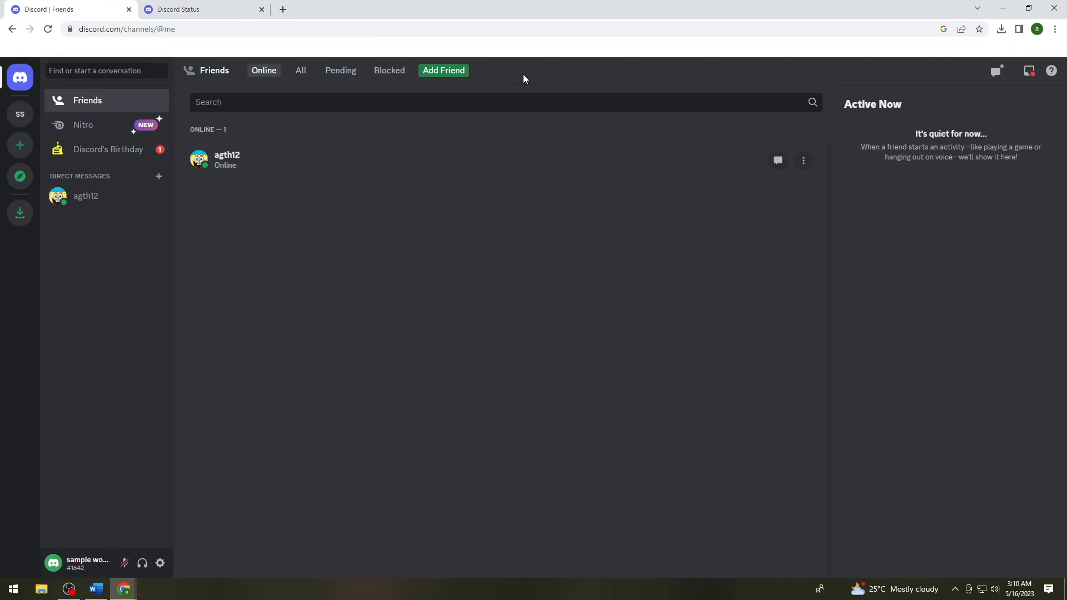
mouse_move(833, 101)
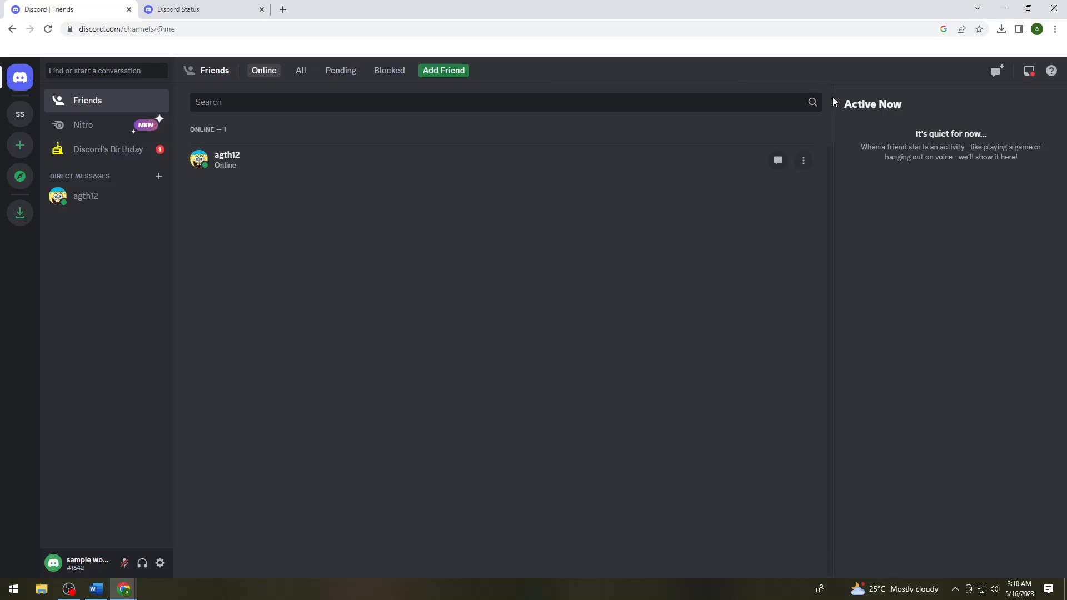
mouse_move(461, 313)
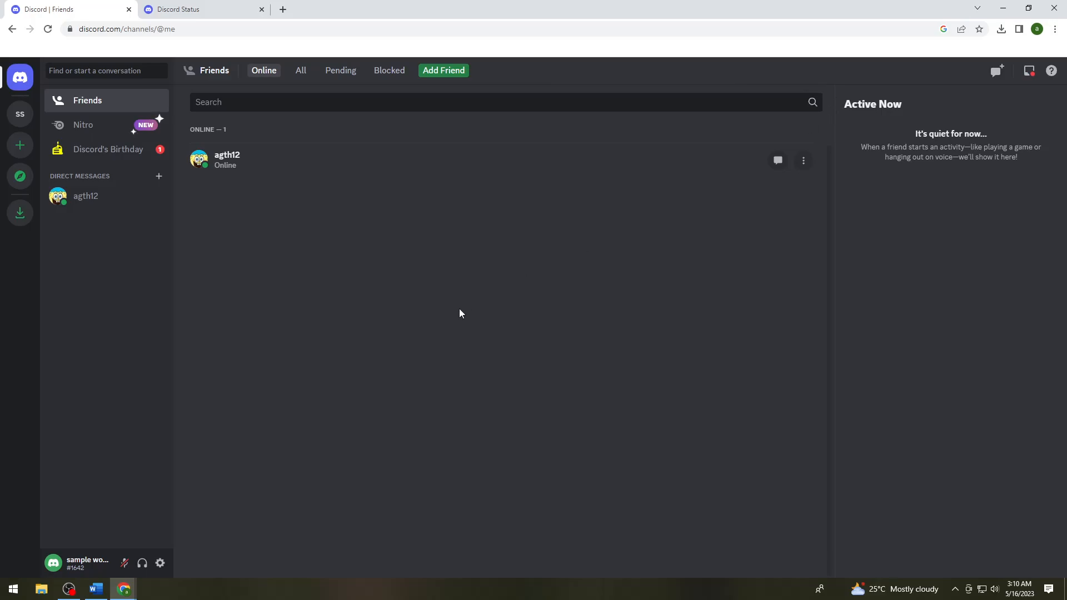
mouse_move(455, 303)
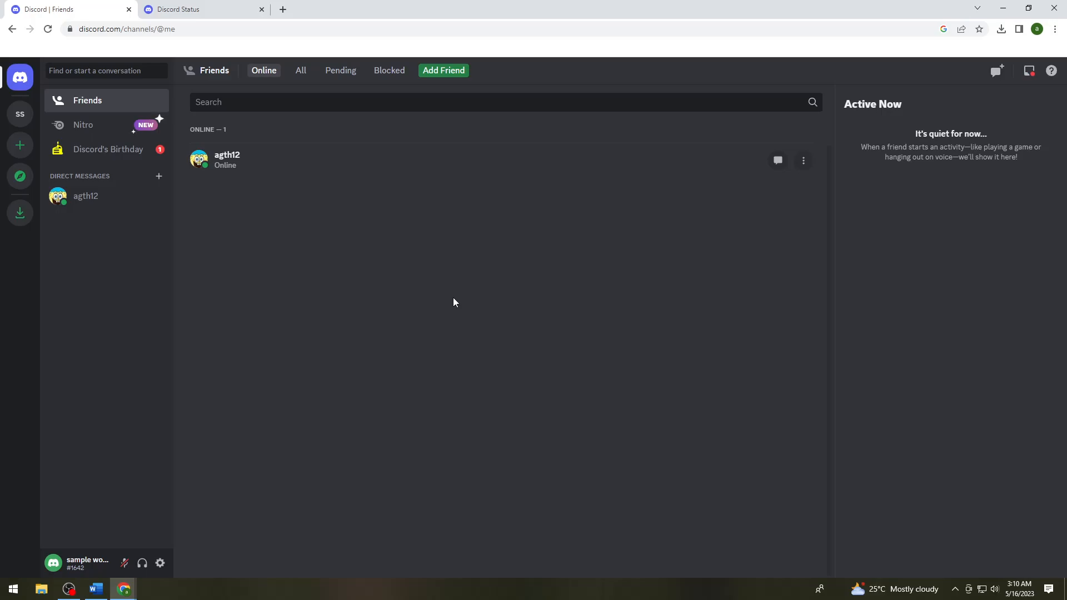
mouse_move(457, 300)
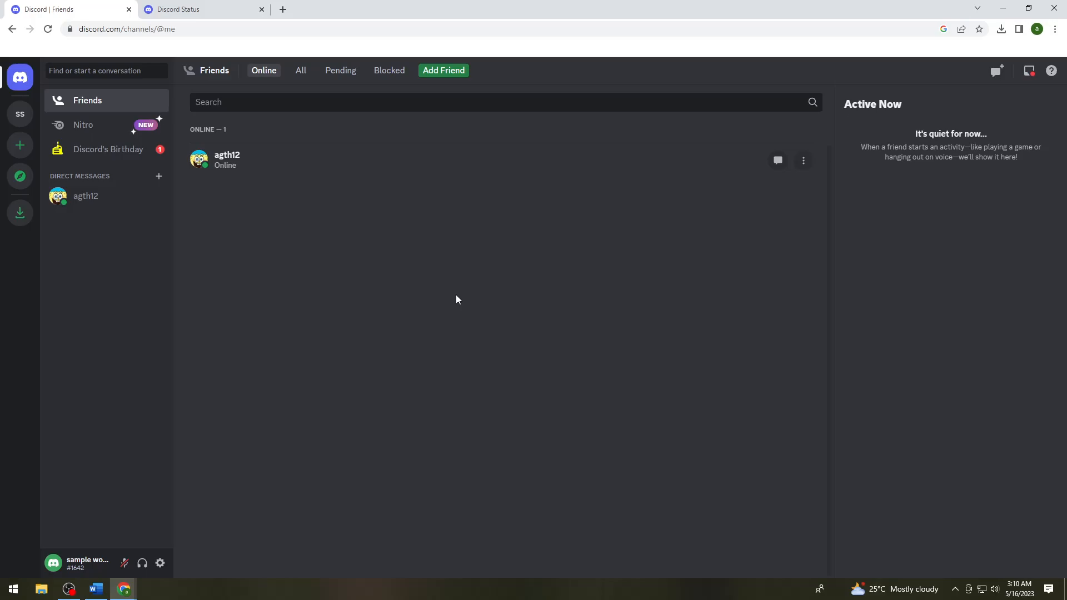
mouse_move(697, 352)
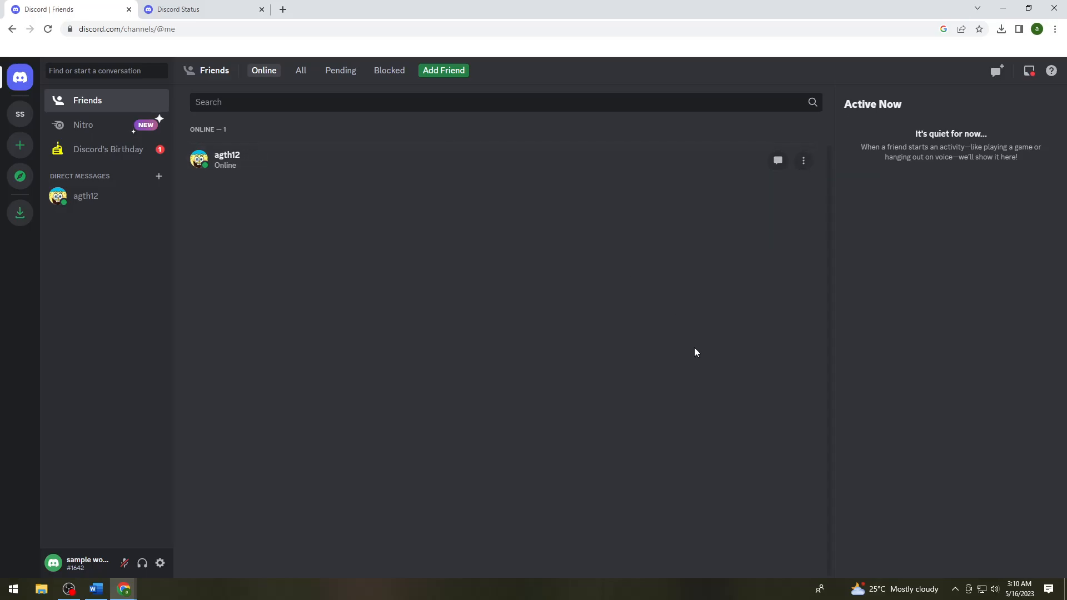
mouse_move(692, 351)
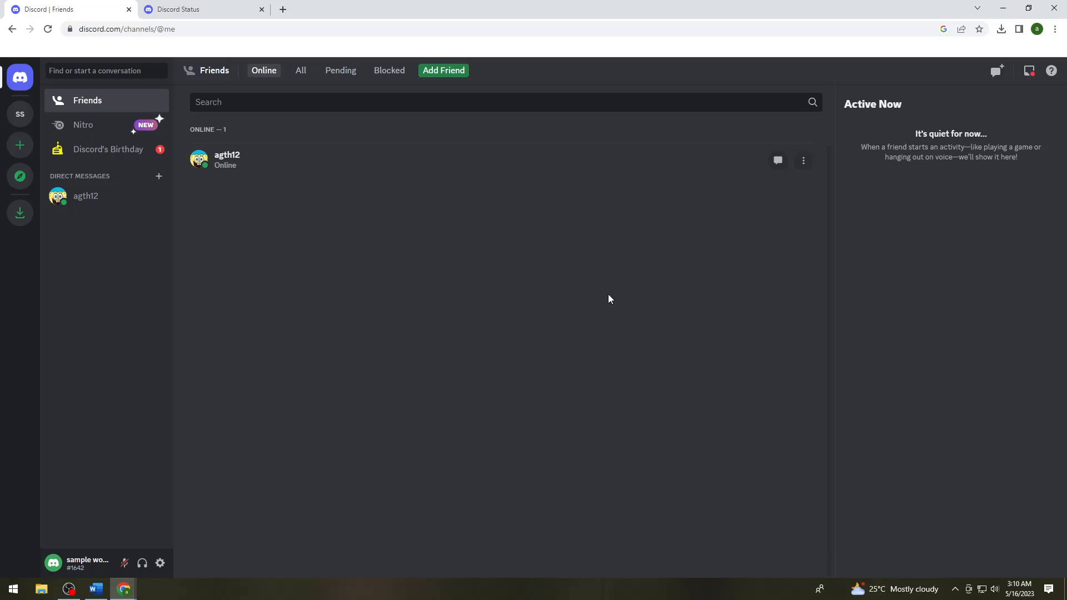
mouse_move(622, 309)
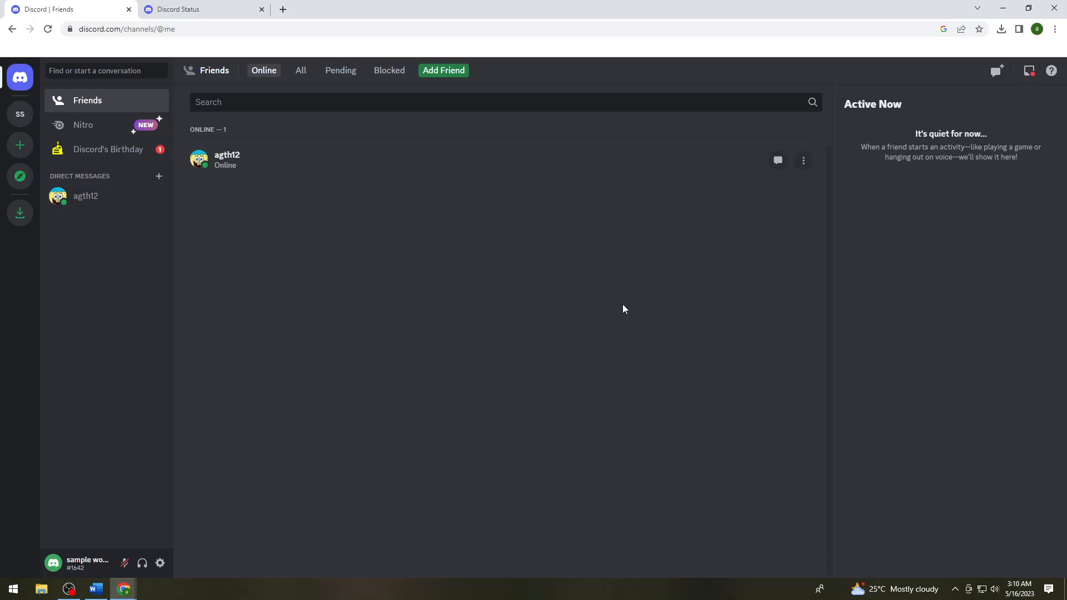
mouse_move(628, 295)
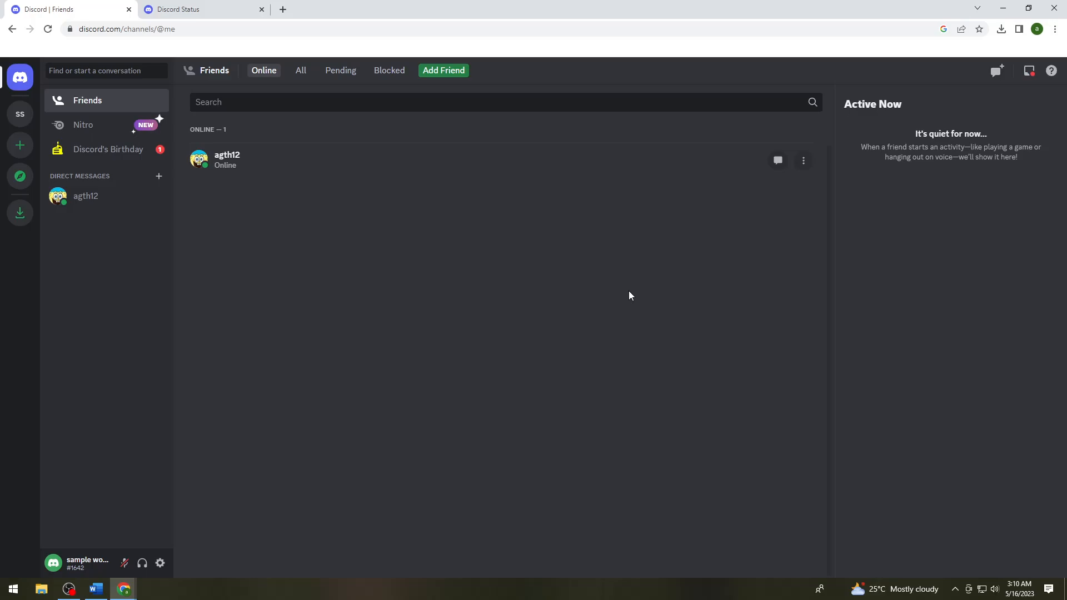
mouse_move(615, 304)
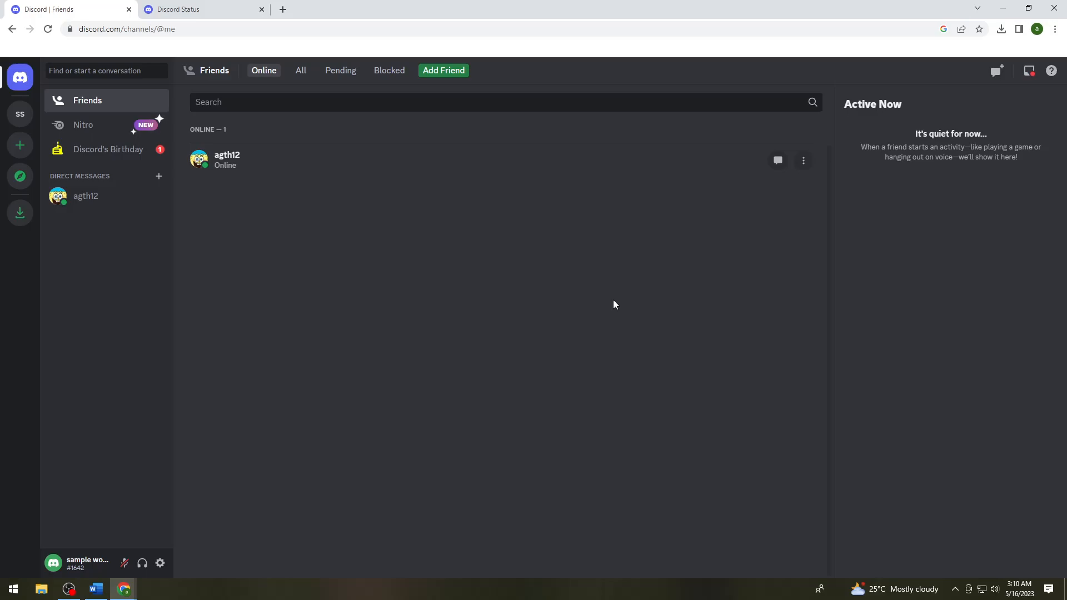